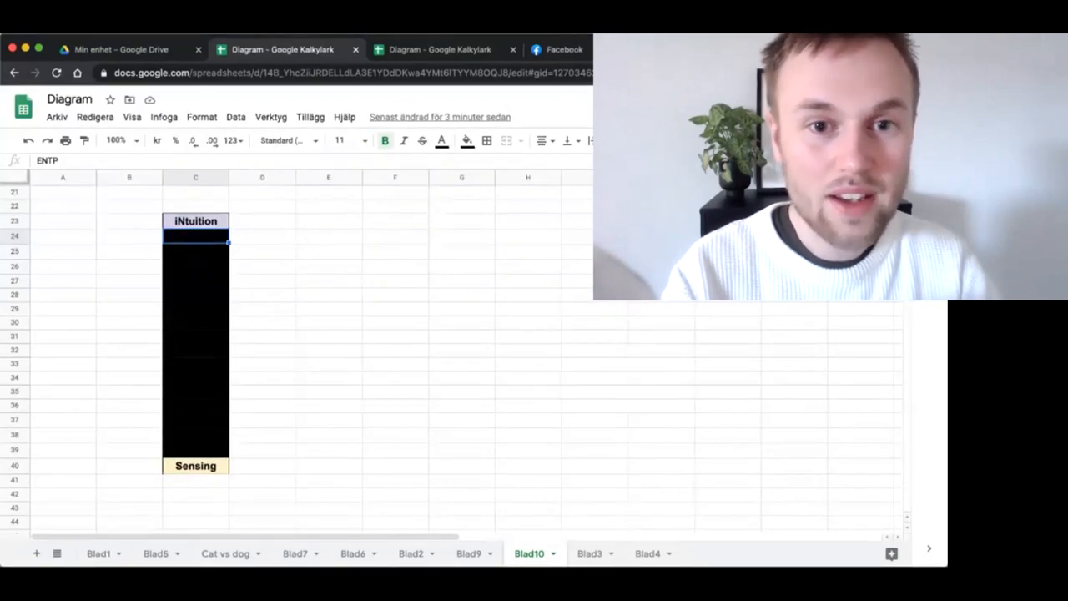
# Step: Reveal ENTP in C24 by switching its black fill to white with a border
pyautogui.click(468, 140)
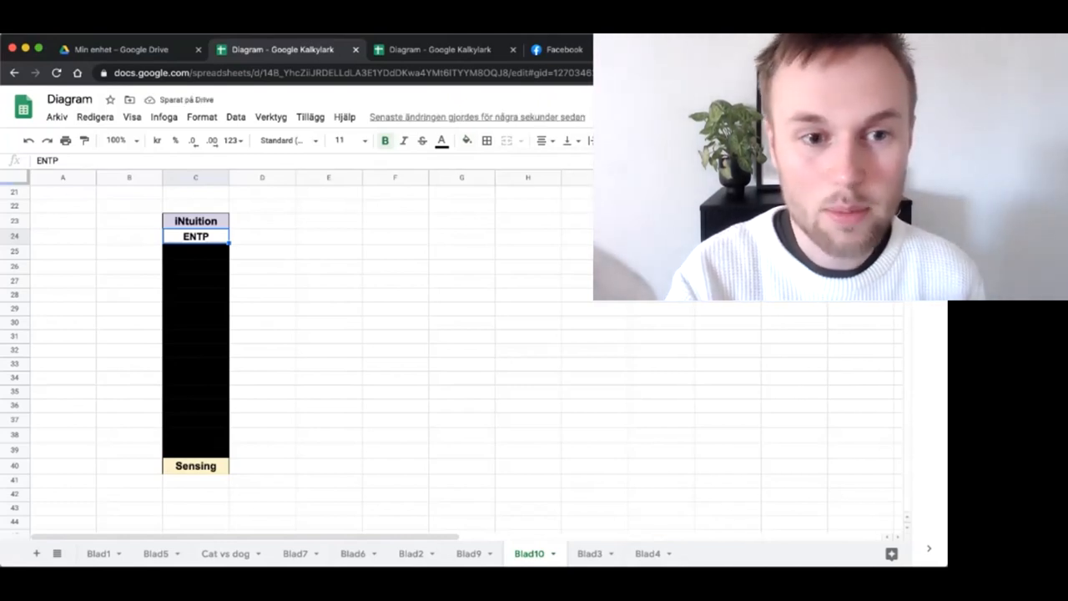
pyautogui.click(196, 251)
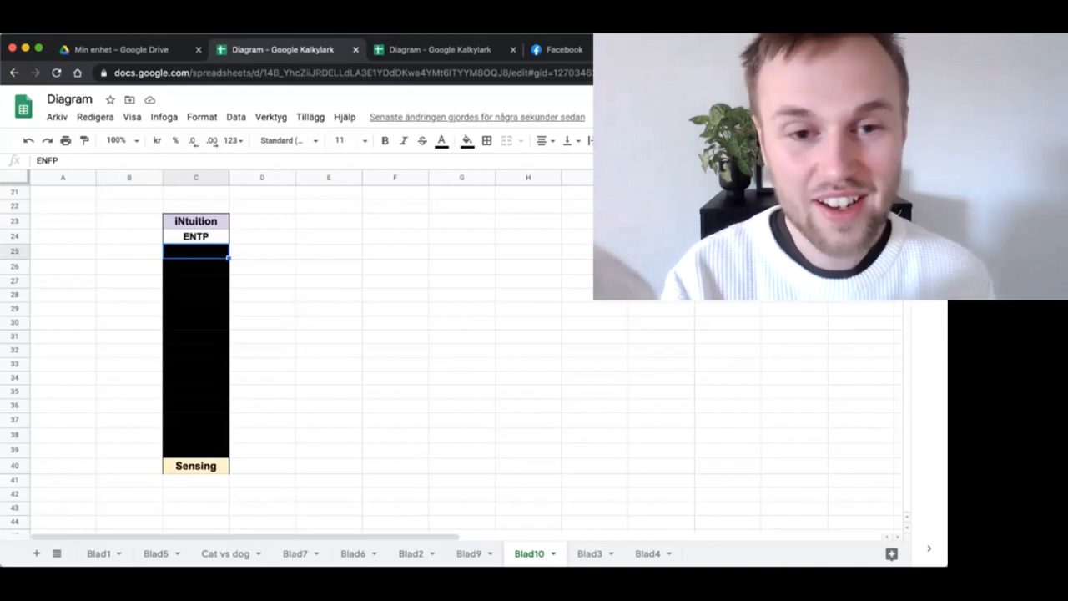
# Step: Fill C25 white with a border so ENFP shows beneath ENTP
pyautogui.click(468, 140)
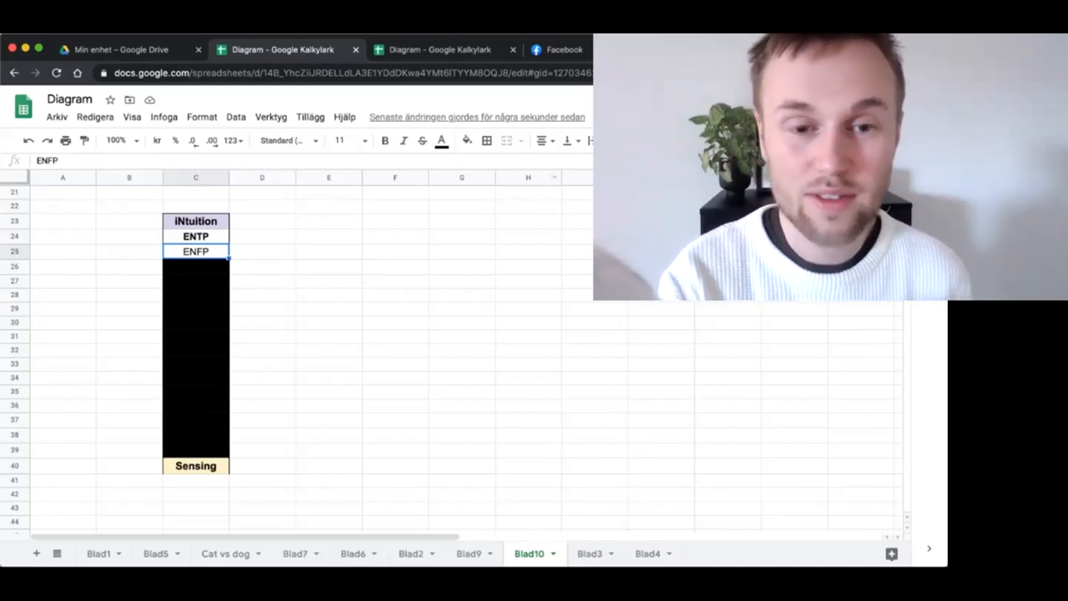
# Step: Select C26 and change its fill to white with a border, revealing INTJ
pyautogui.click(196, 266)
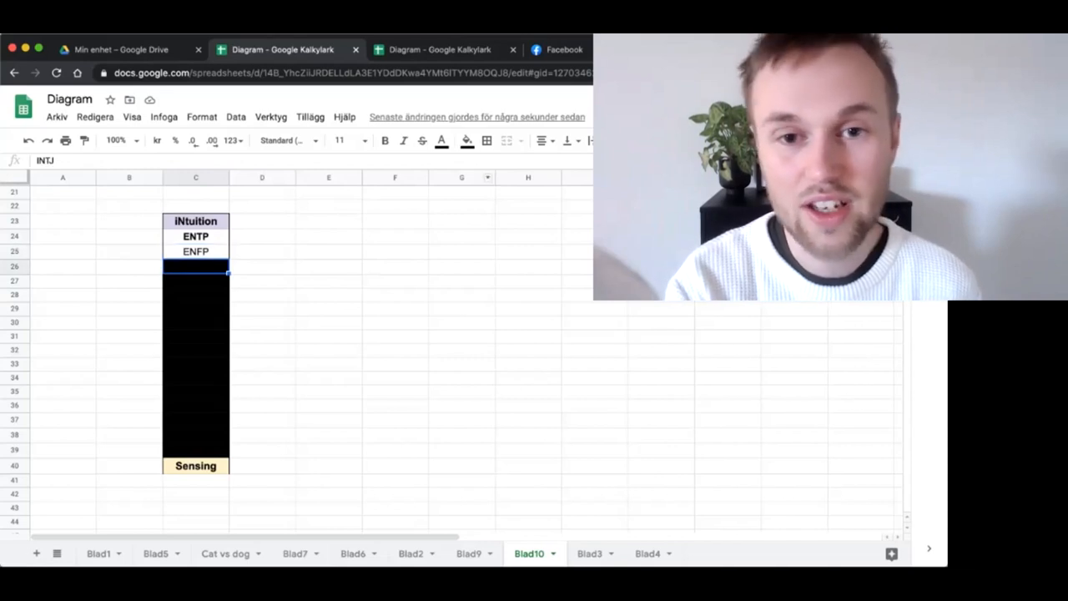
pyautogui.click(467, 140)
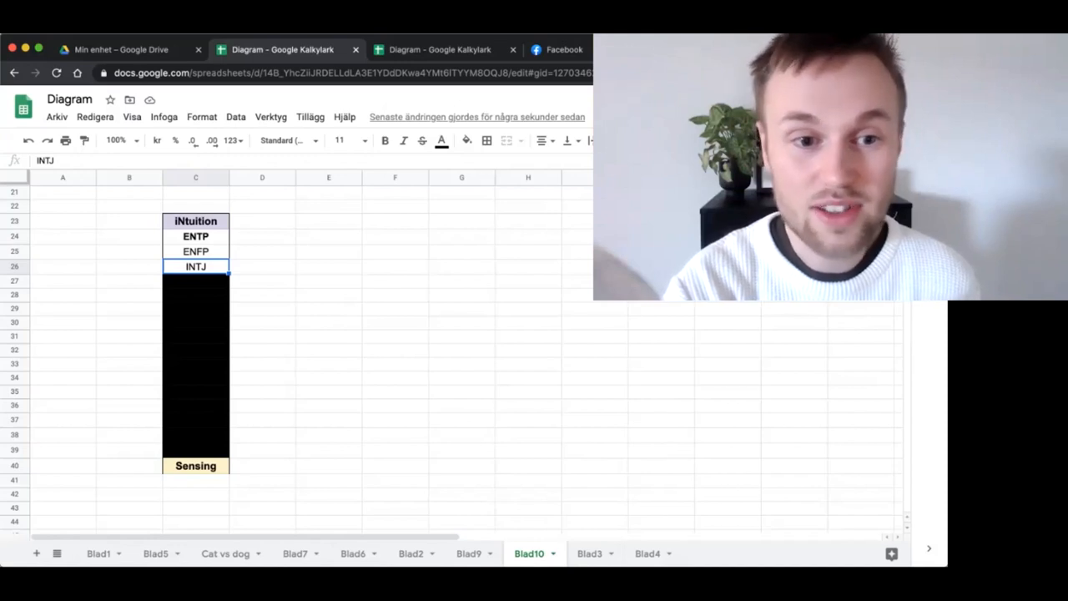
# Step: Reveal INFJ in C27 with a white fill and border
pyautogui.click(195, 280)
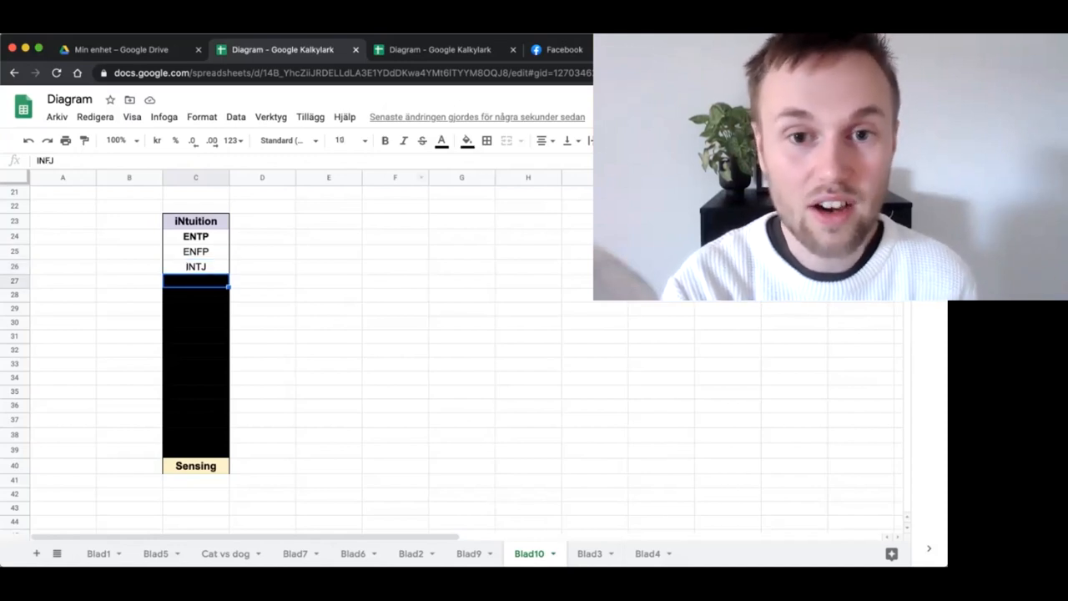
pyautogui.click(466, 141)
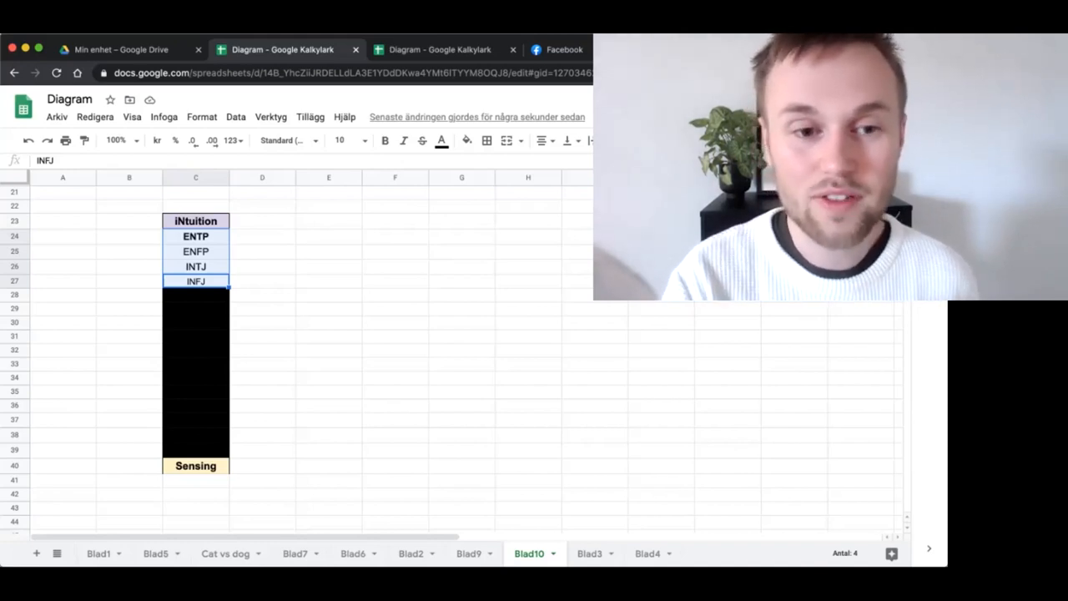
pyautogui.click(195, 295)
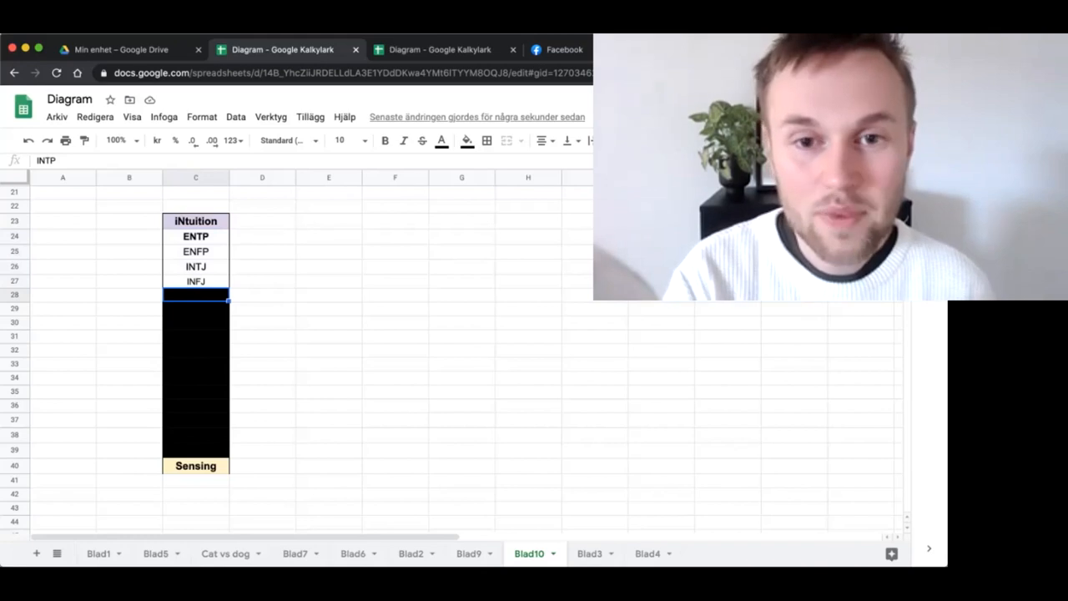
# Step: Enter INFP in the column cell below INTP
pyautogui.click(467, 140)
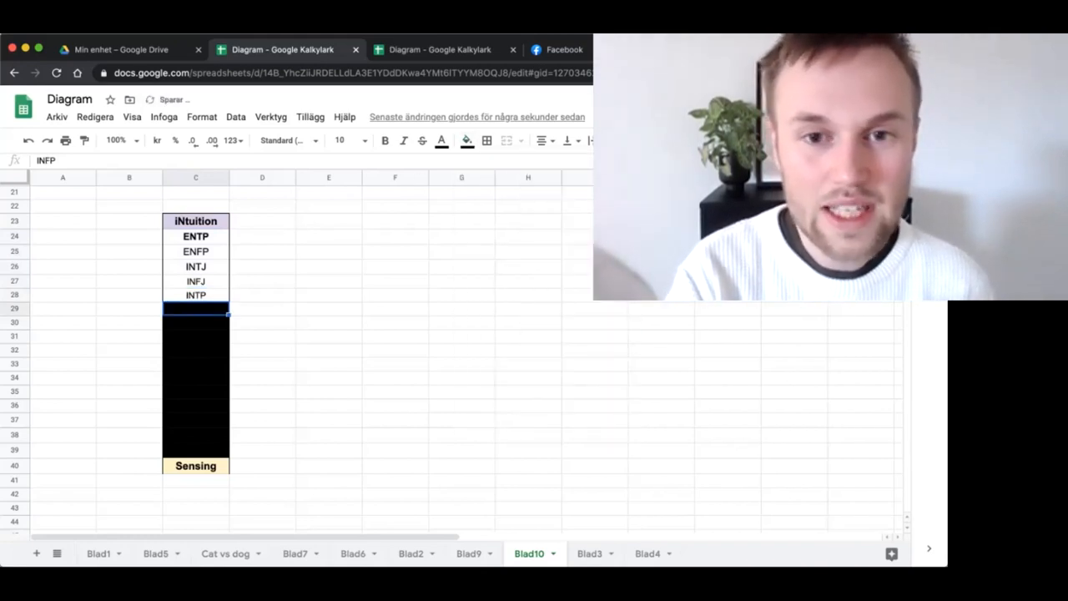
pyautogui.write('INFP')
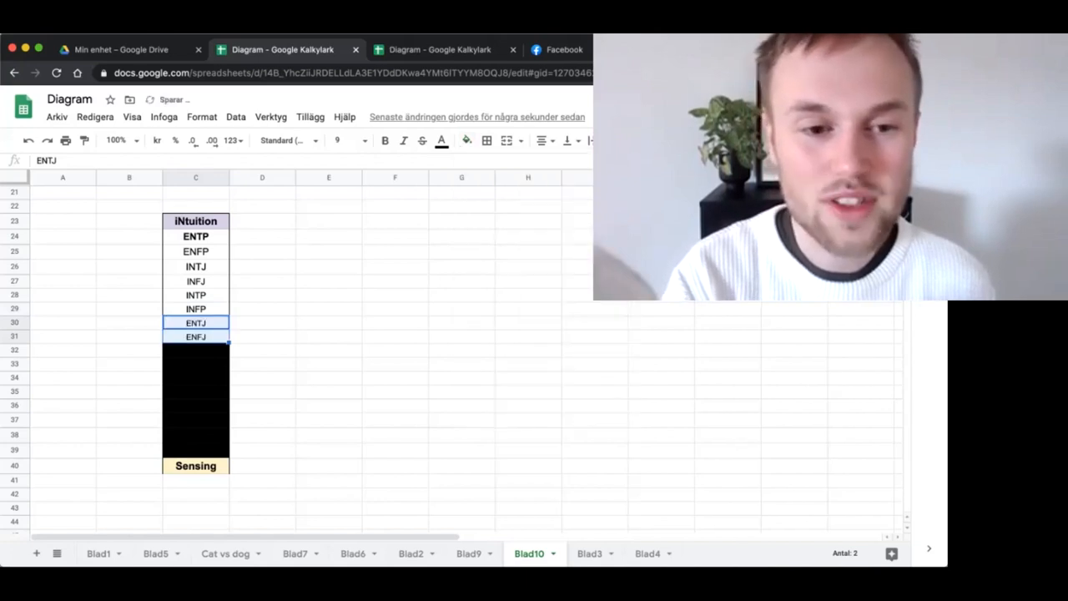
# Step: Apply all borders to the ENTJ and ENFJ cells C30:C31
pyautogui.click(262, 377)
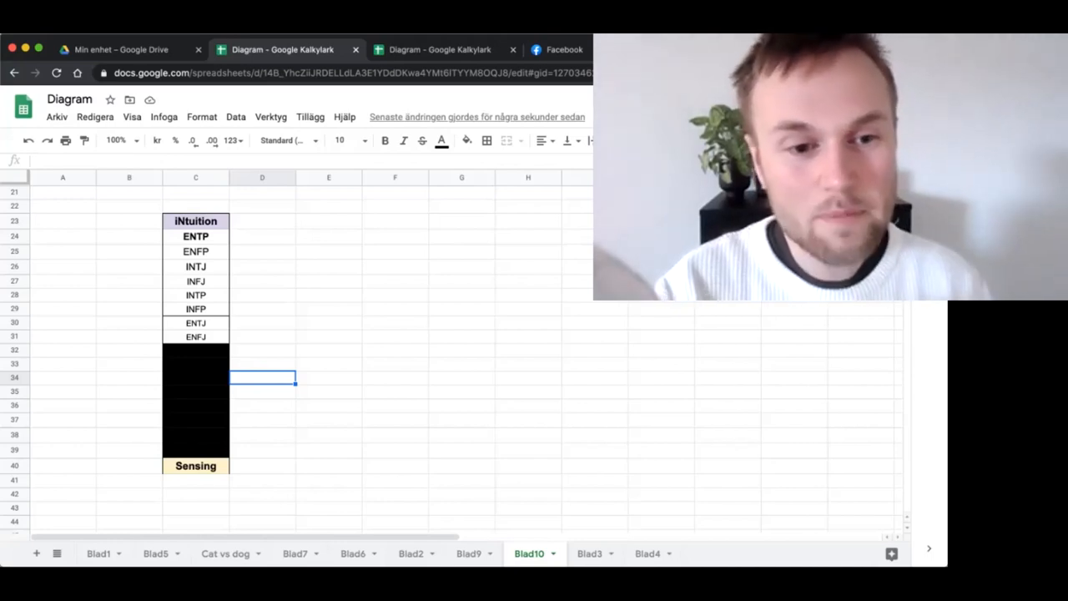
# Step: Enter ISTP in C32 and ISFP in C33 with borders applied
pyautogui.click(196, 363)
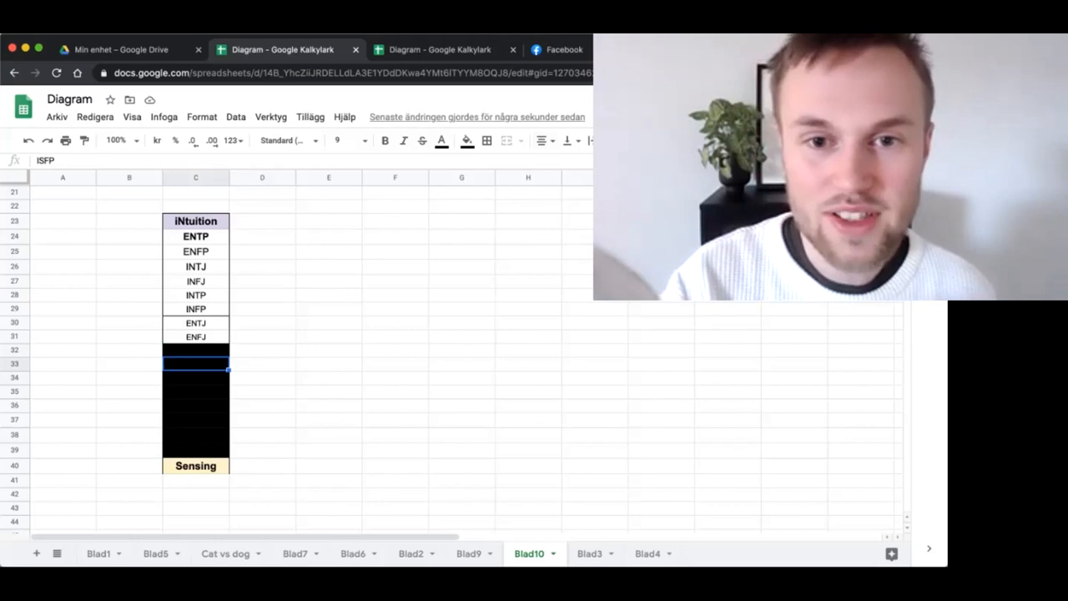
pyautogui.click(467, 140)
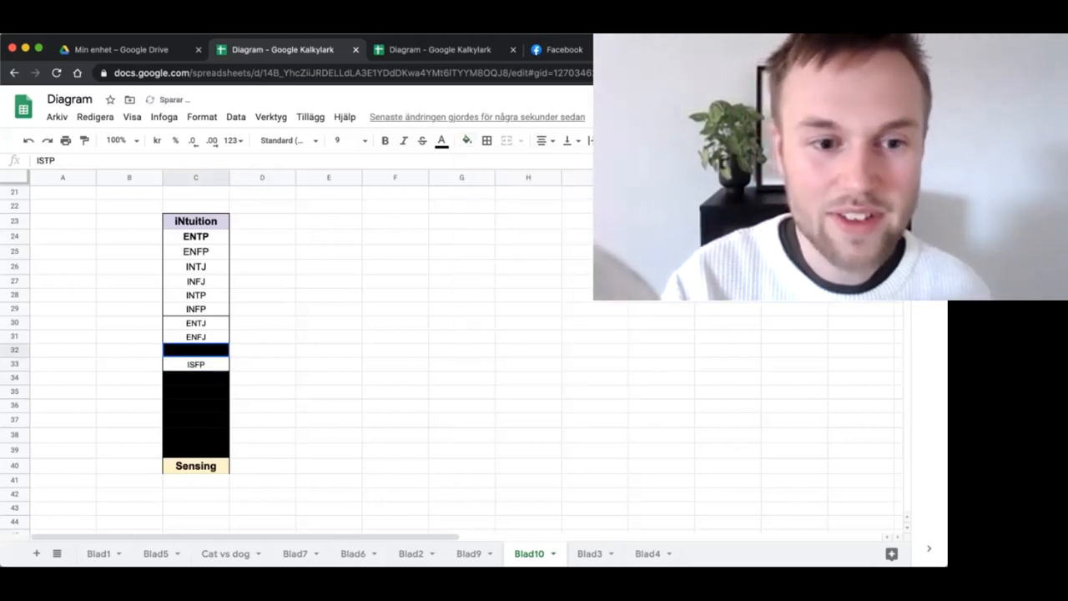
pyautogui.click(467, 139)
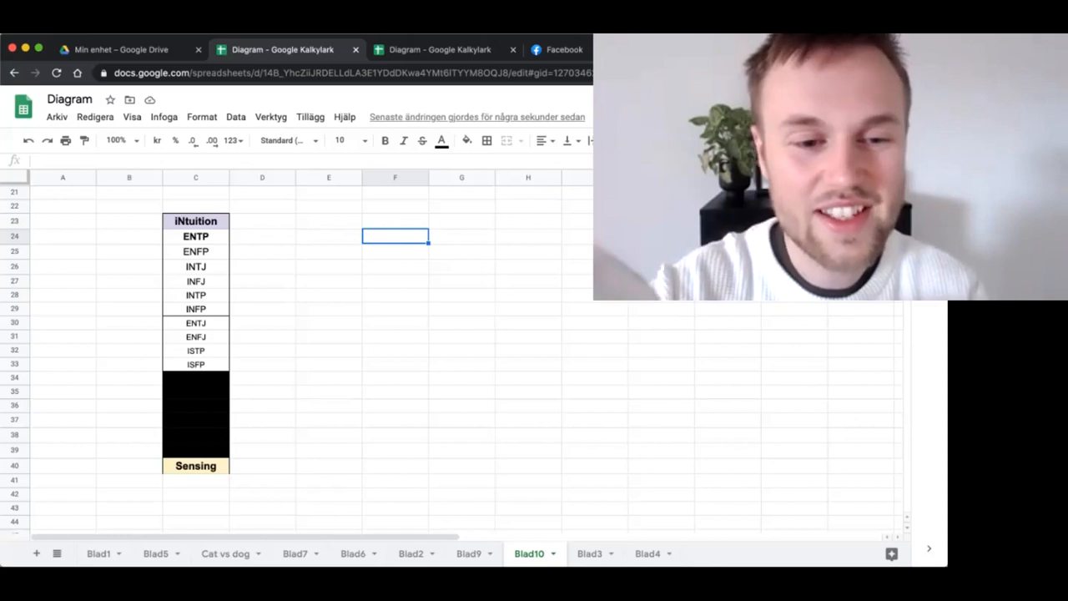
# Step: Give the ESTJ and ESFJ cells C34:C35 an outer border
pyautogui.click(196, 377)
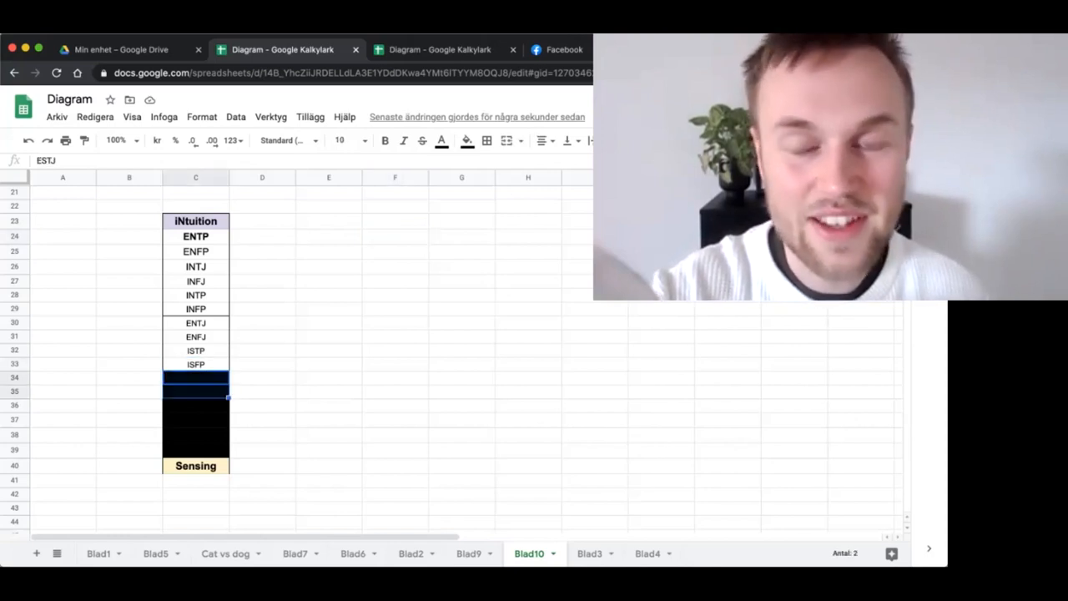
pyautogui.click(468, 140)
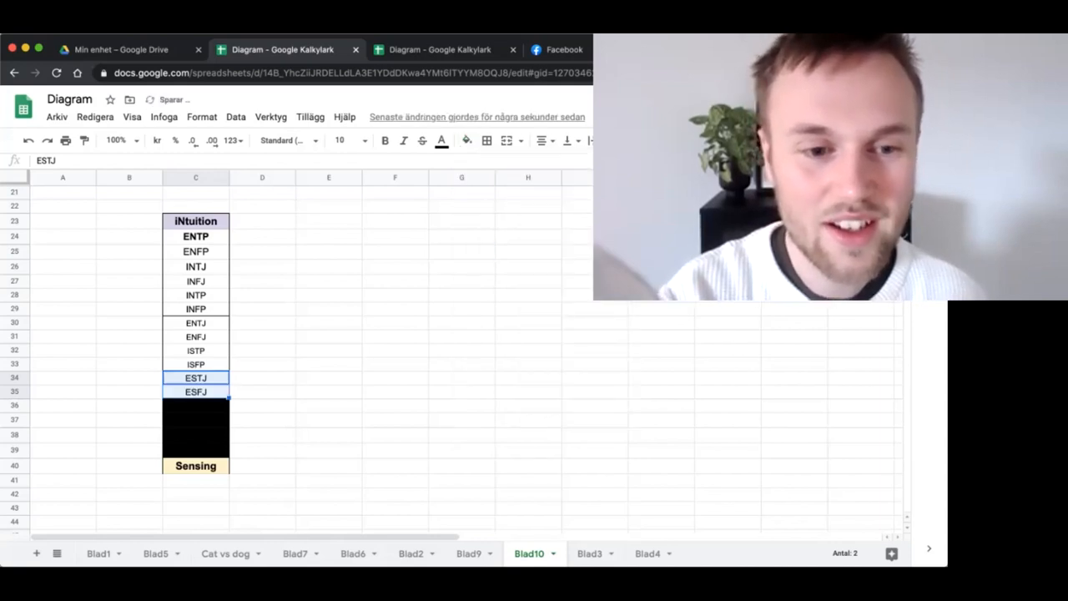
pyautogui.click(528, 251)
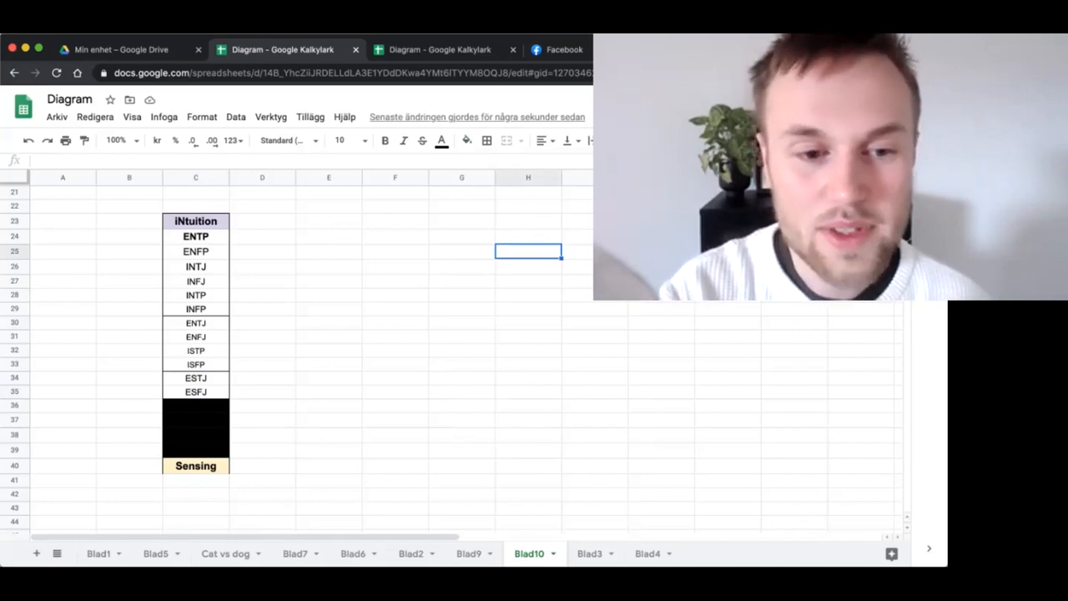
pyautogui.click(196, 392)
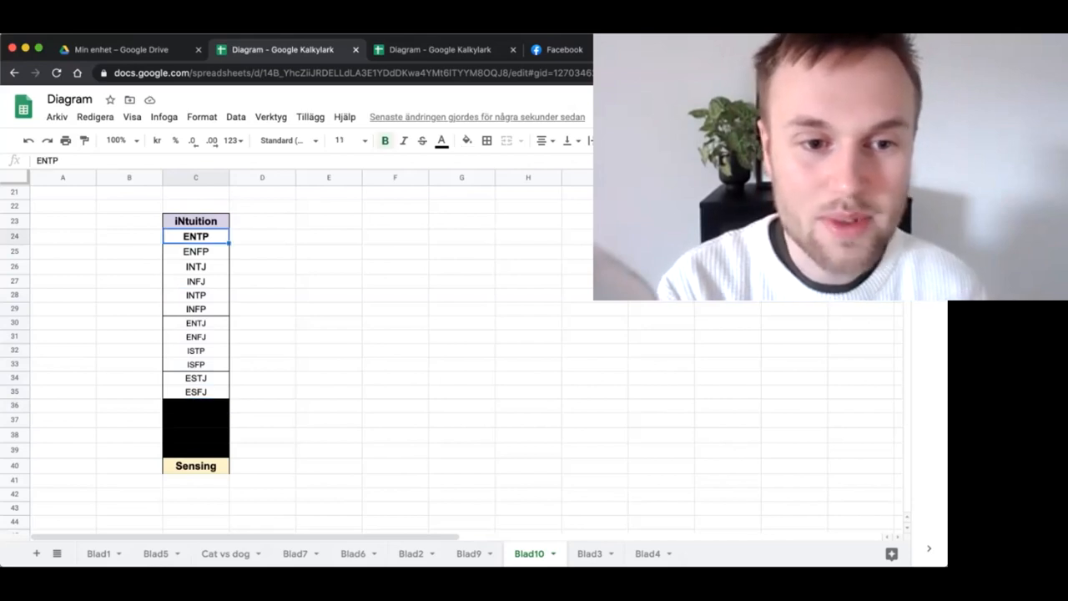
# Step: Select the blacked-out cells C36:C39 for ISTJ, ISFJ, ESTP and ESFP
pyautogui.moveTo(195, 237); pyautogui.dragTo(196, 282)
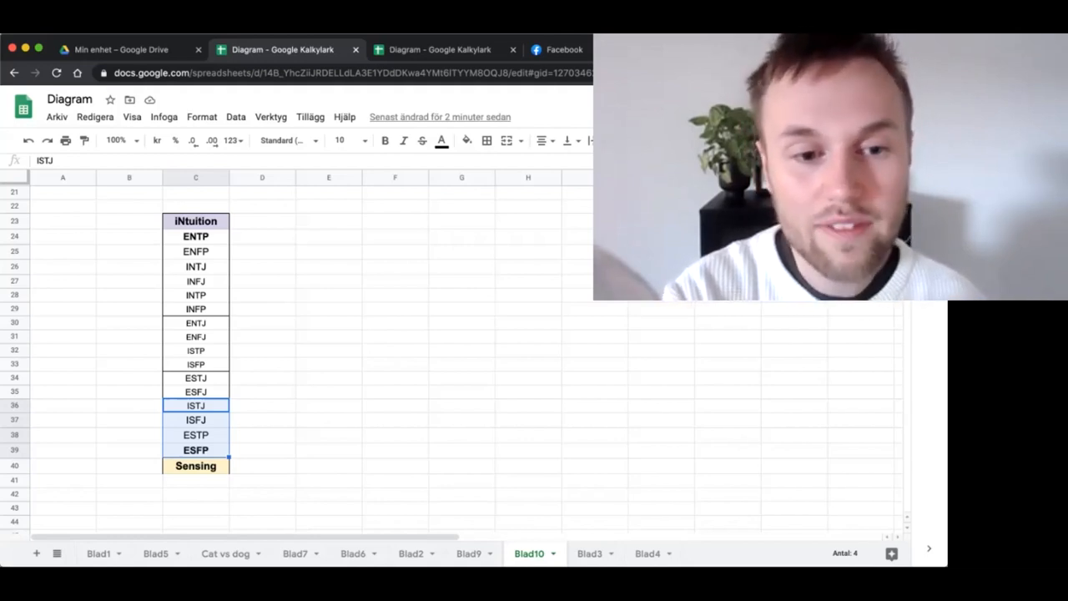
# Step: Apply an outer border to the ISTJ-to-ESFP cells C36:C39
pyautogui.click(195, 379)
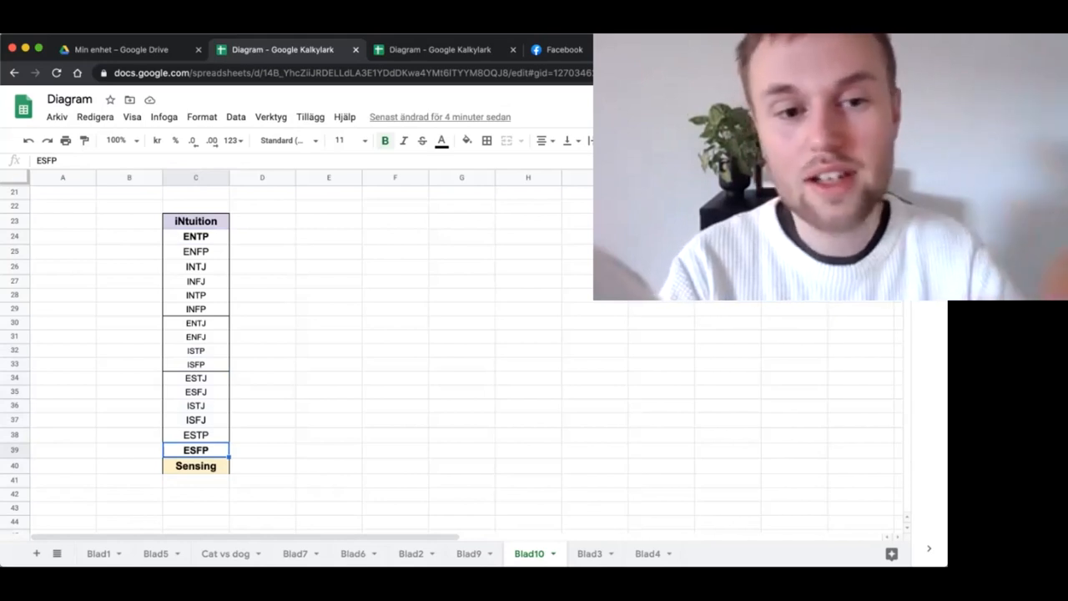
pyautogui.click(195, 309)
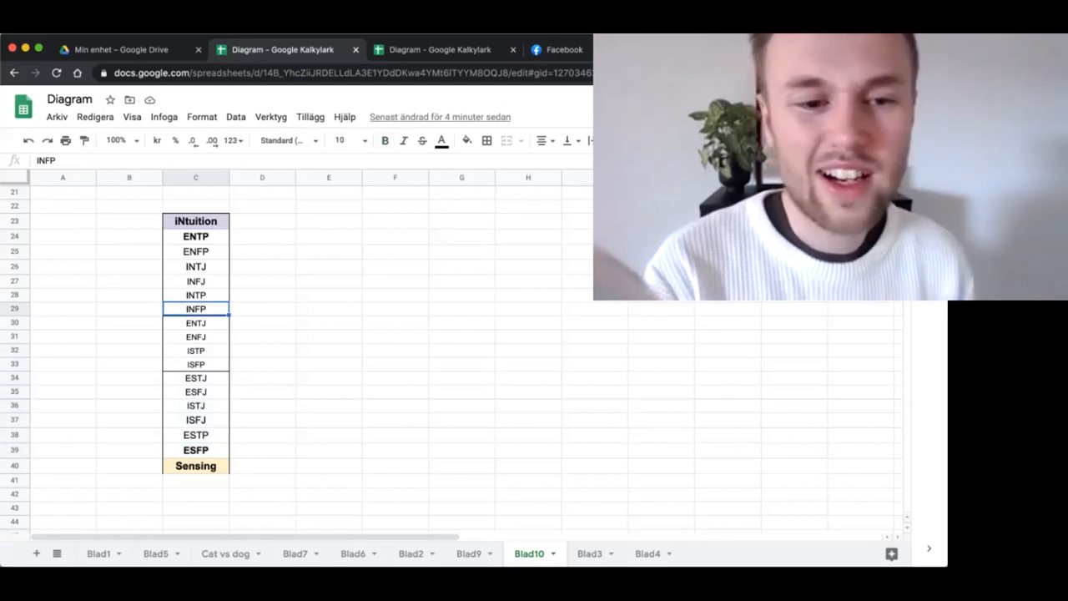
pyautogui.click(195, 337)
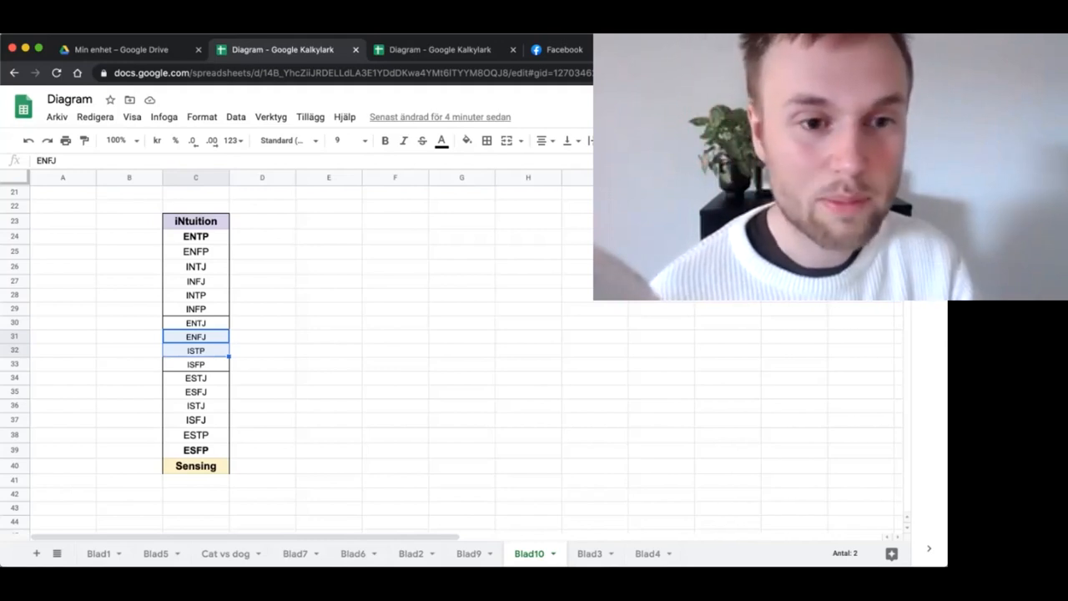
pyautogui.click(195, 220)
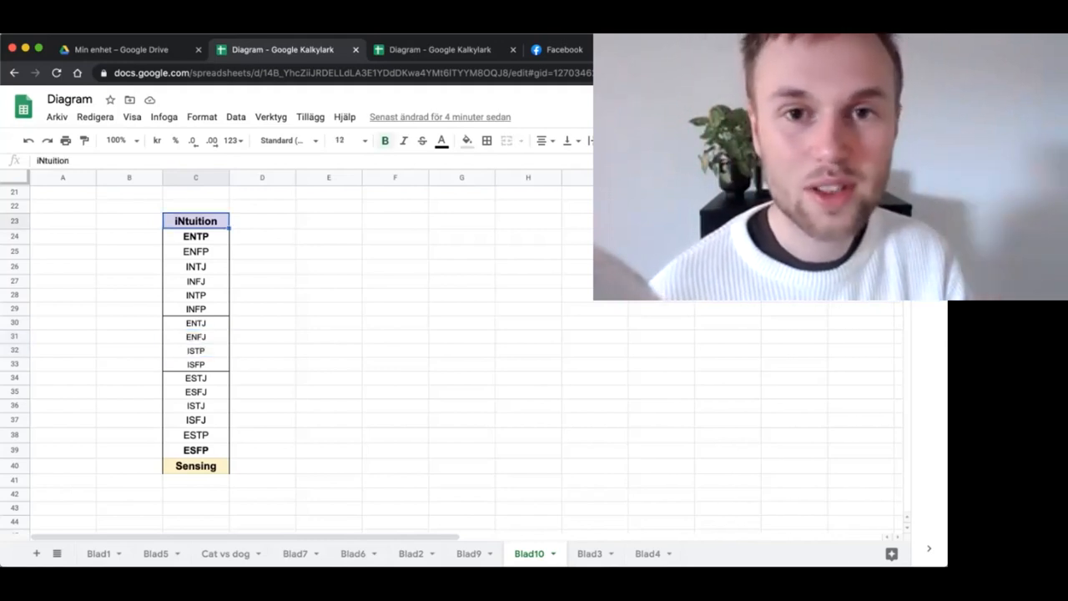